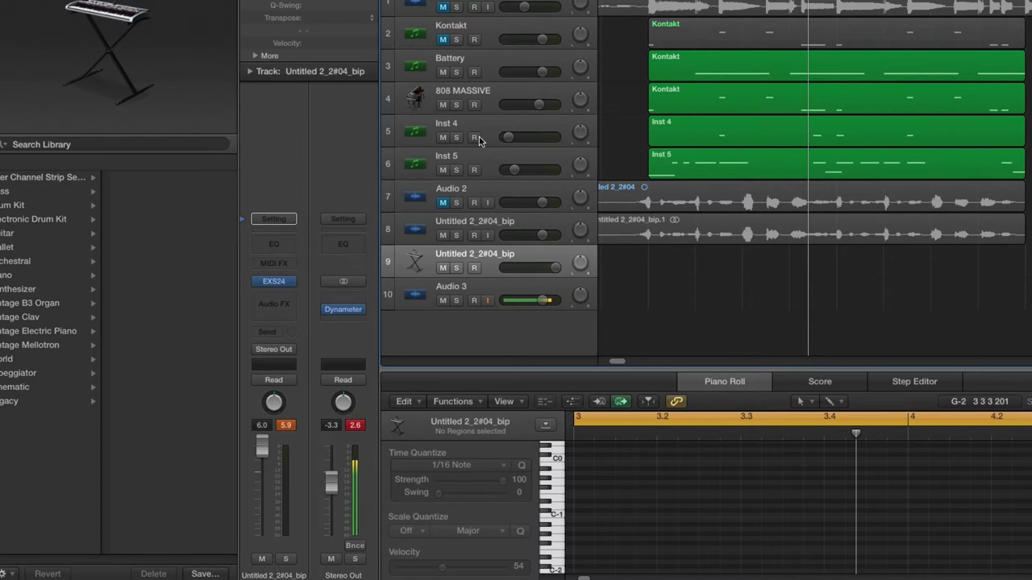
# Select the vocal region on track 8 to show its waveform in the Audio Track Editor.
pyautogui.click(474, 300)
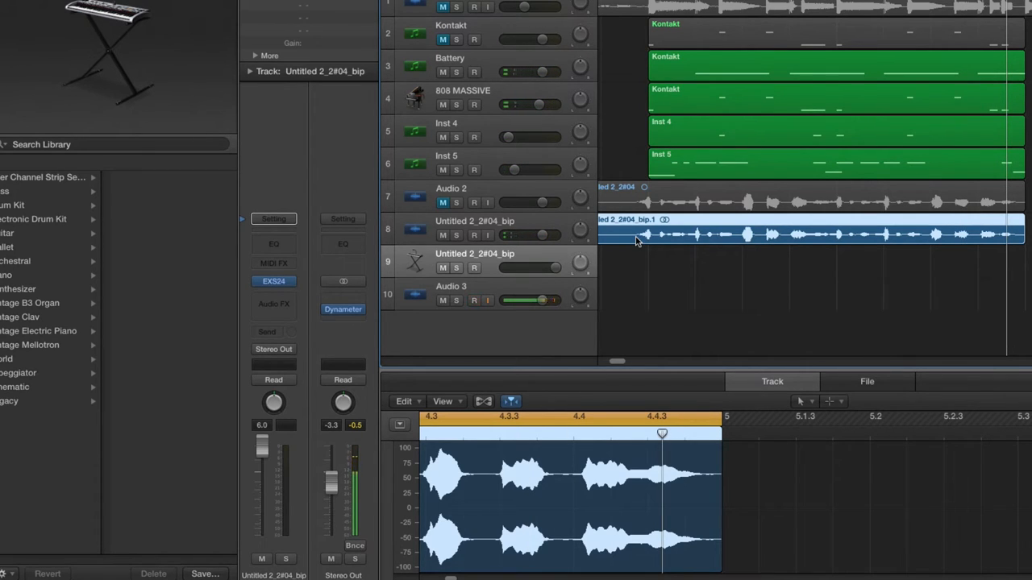
# Choose Convert to New Sampler Track on the vocal region, revealing the 22-zone EXS instrument options.
pyautogui.click(474, 299)
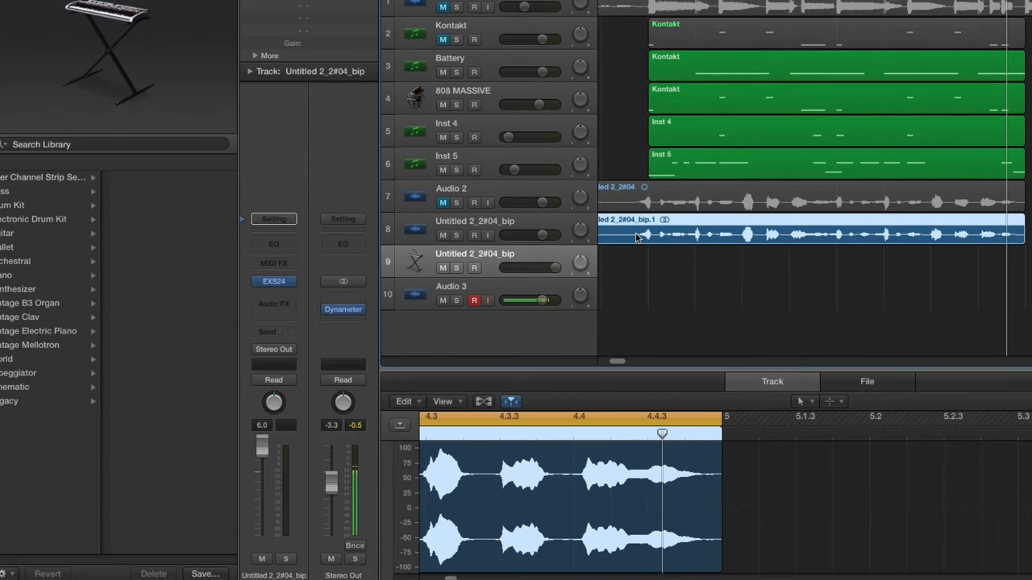
pyautogui.rightClick(637, 236)
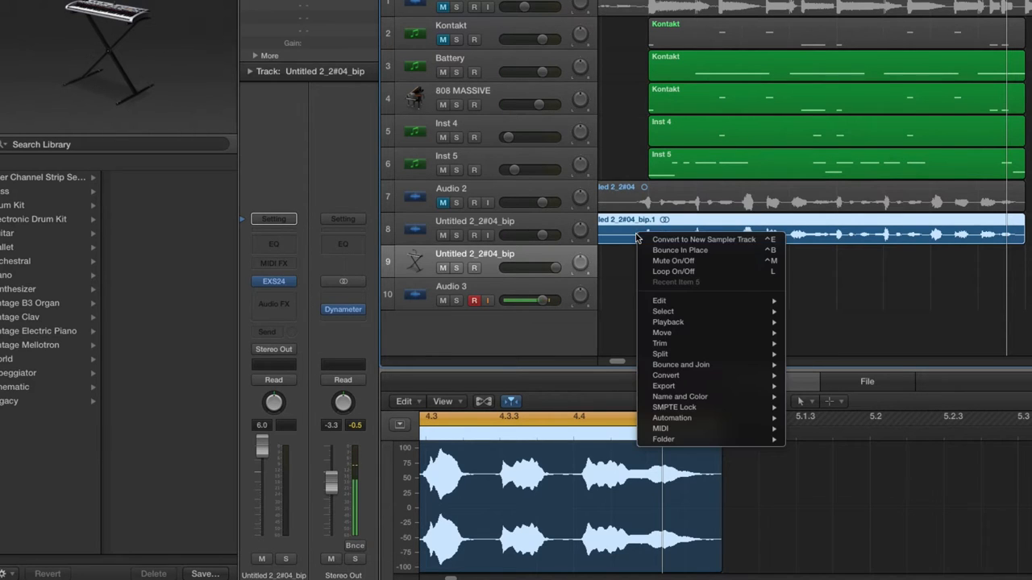
pyautogui.click(703, 239)
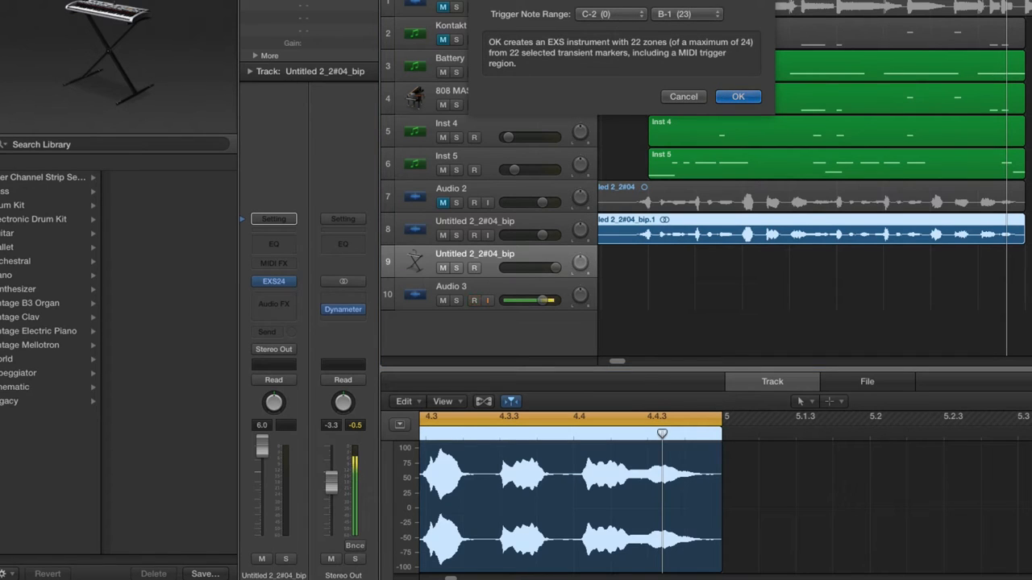
pyautogui.click(474, 302)
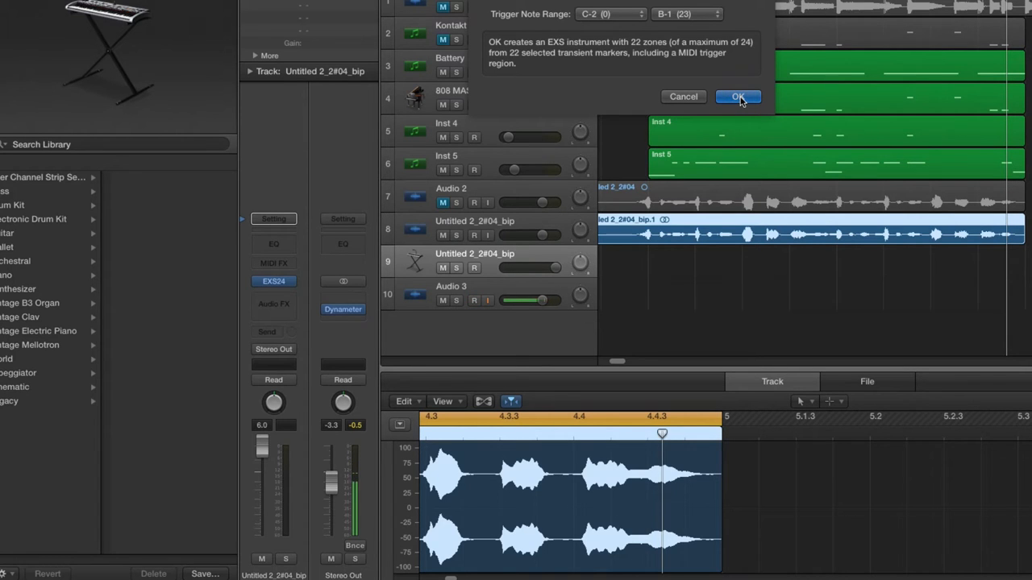
# Confirm the 22-zone EXS24 sampler track and insert a stereo Pitch Shifter on it.
pyautogui.click(737, 96)
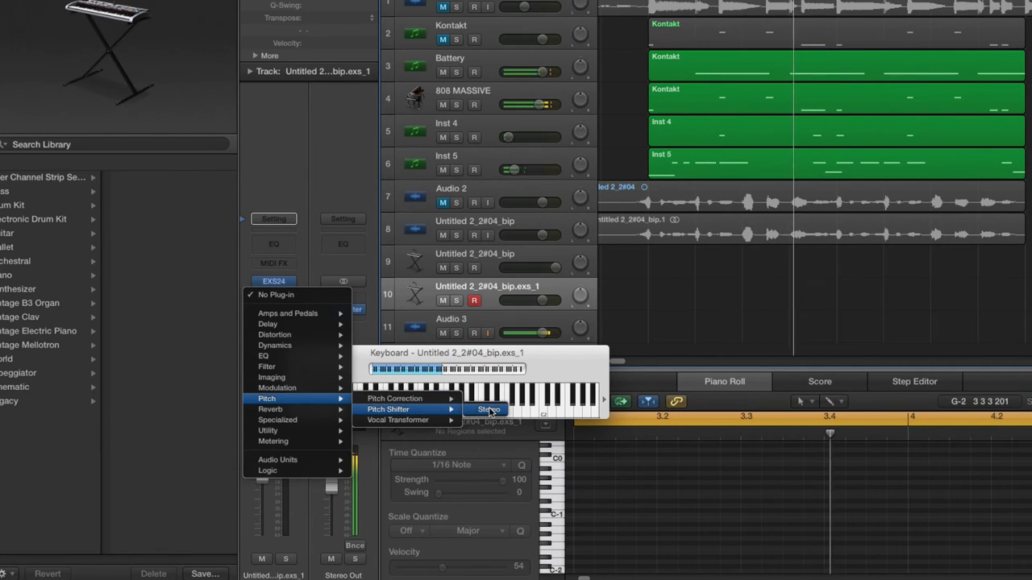
pyautogui.click(487, 410)
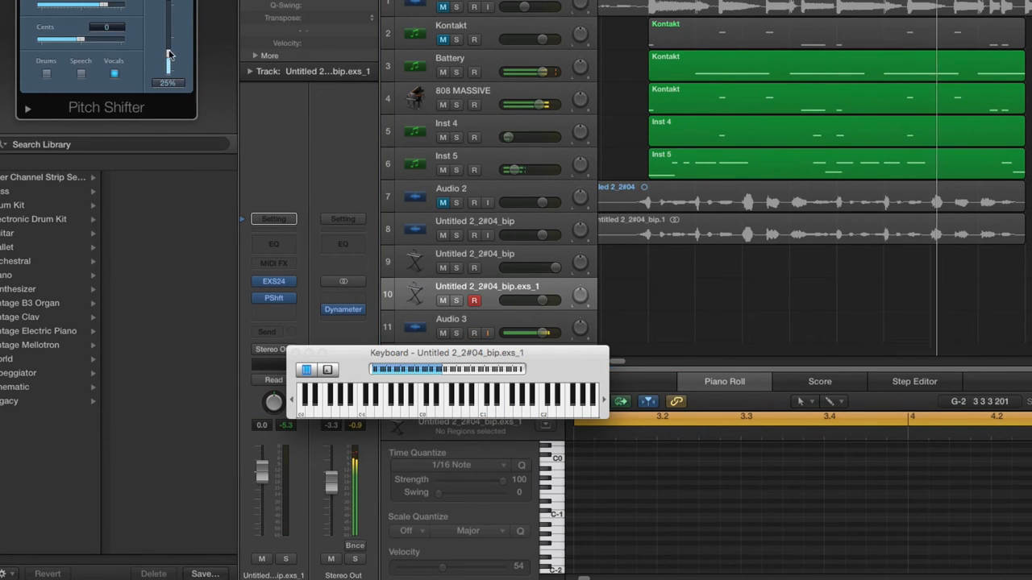